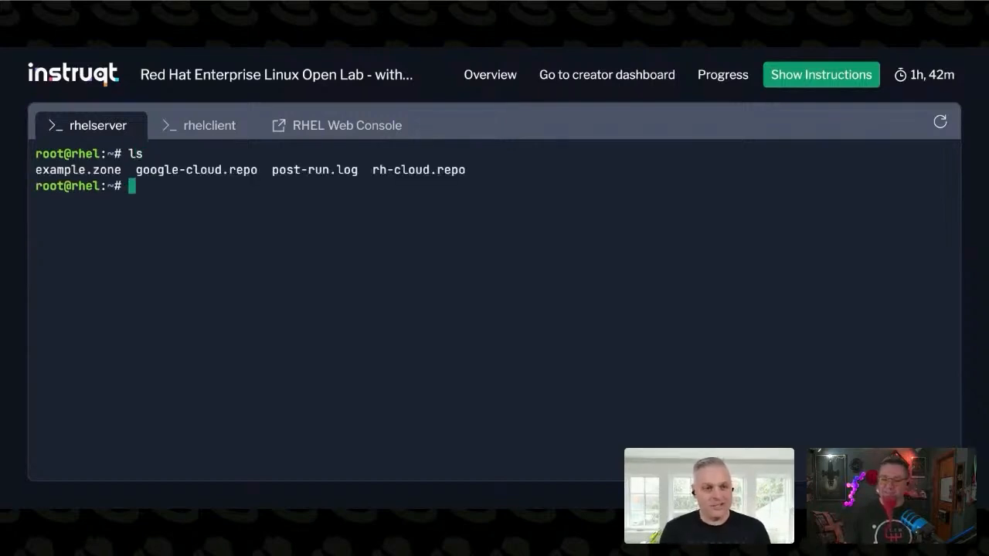
Step: Display example.zone with cat, then copy it to a new file named scottsdomain.com
{"action": "type", "text": "cat"}
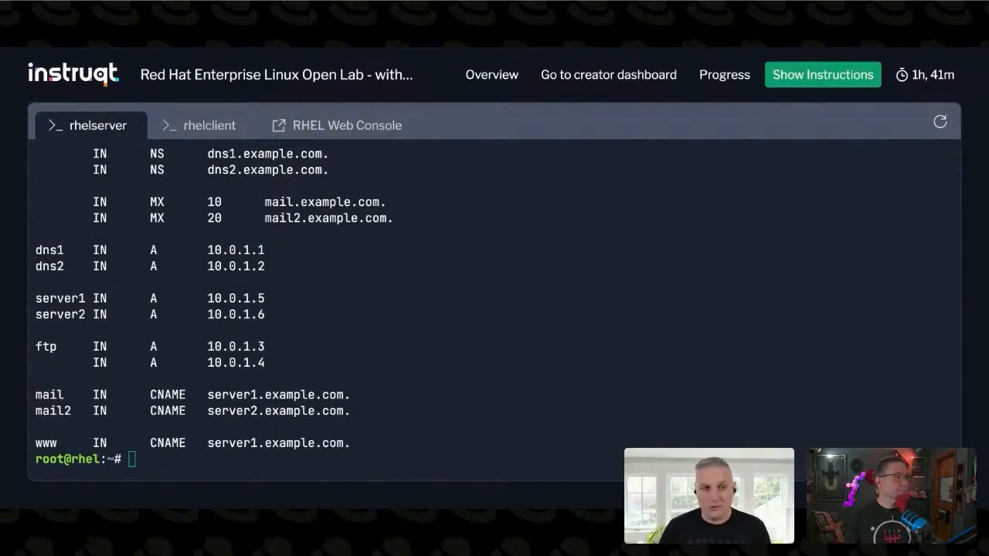
{"action": "type", "text": "cp"}
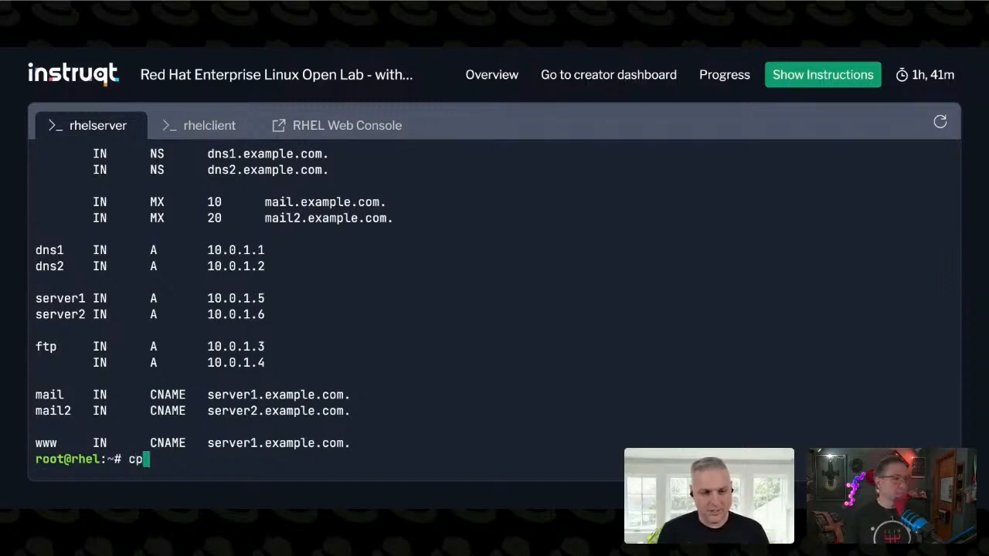
{"action": "type", "text": "example.zone m"}
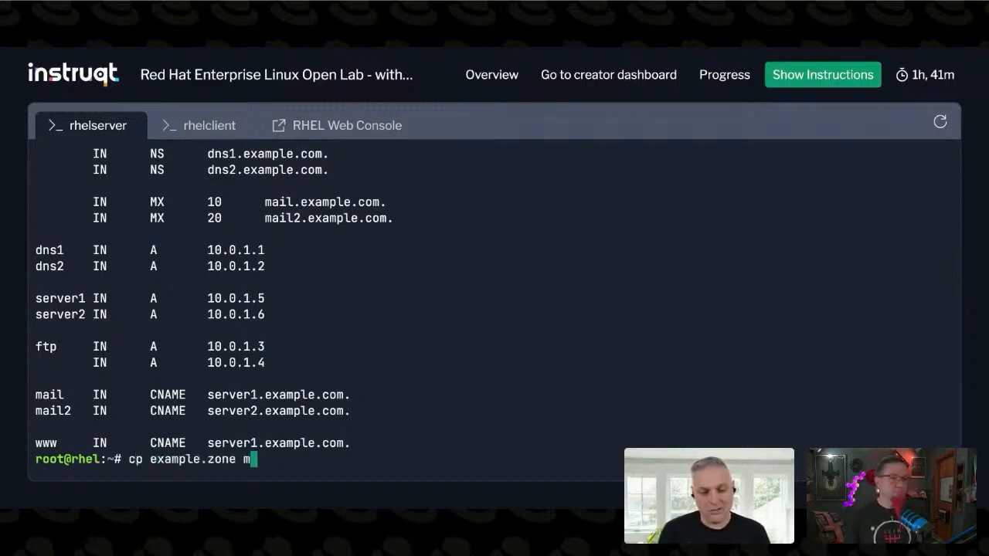
{"action": "type", "text": "cott"}
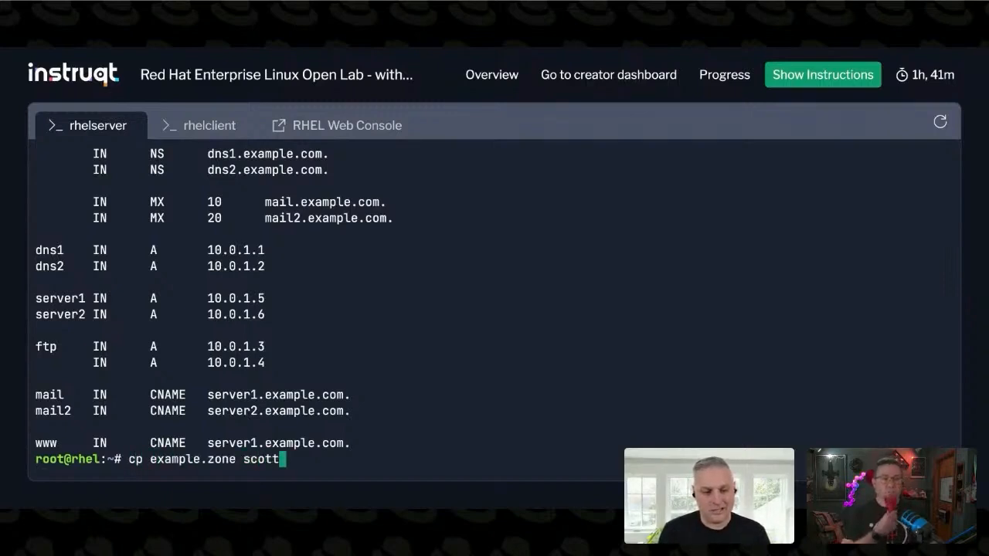
{"action": "type", "text": "domain"}
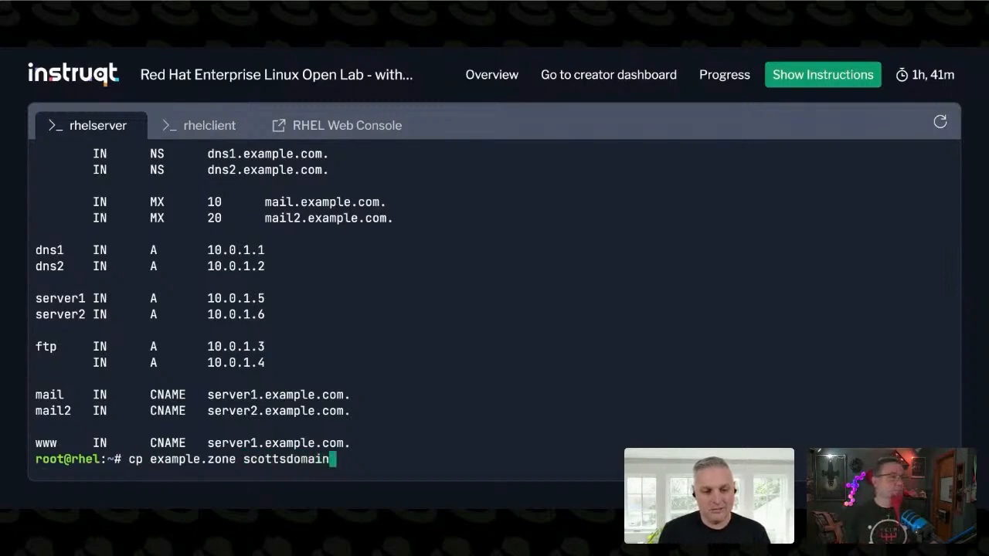
{"action": "key", "text": "Return"}
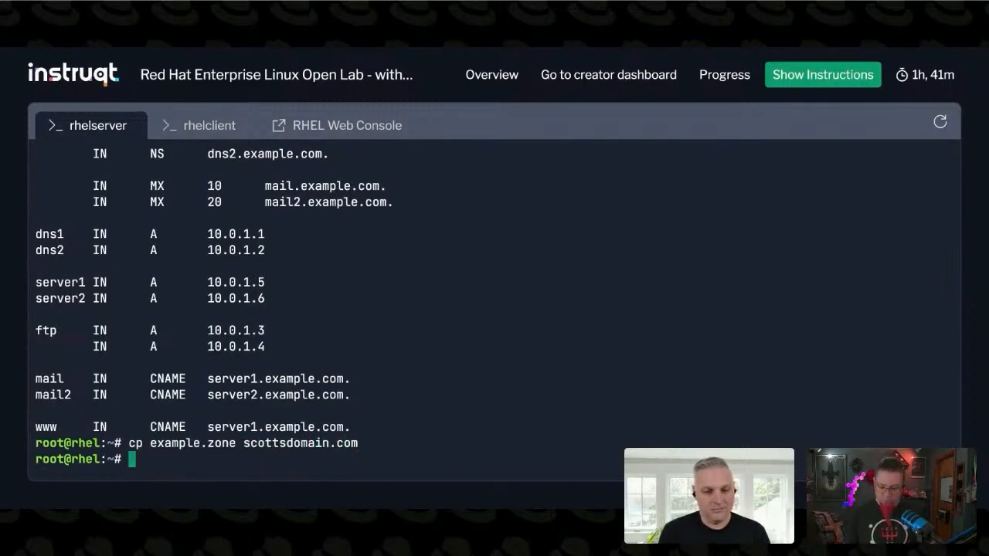
Step: Edit scottsdomain.com in vi and begin a whole-file :1,$ range command
{"action": "type", "text": "vi"}
{"action": "type", "text": ":"}
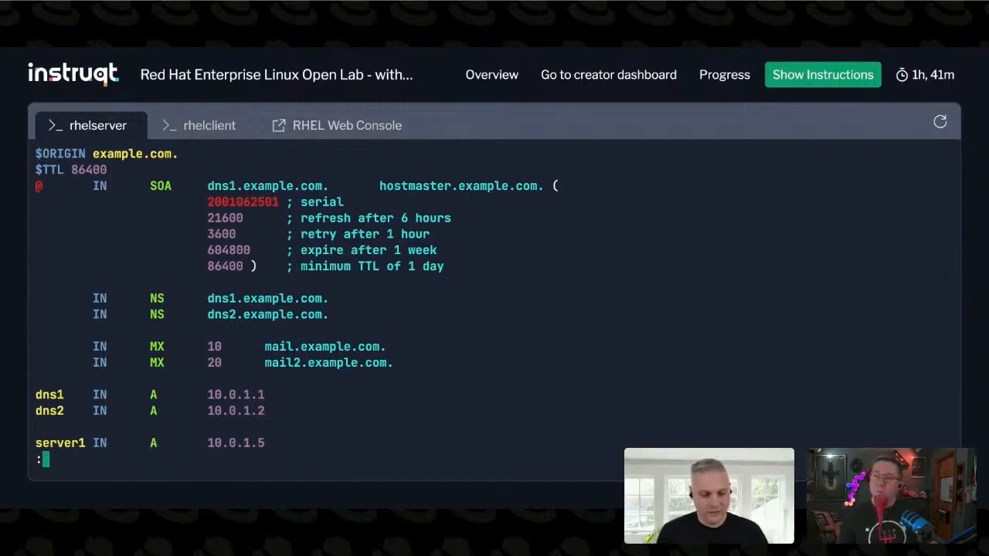
{"action": "type", "text": "1,"}
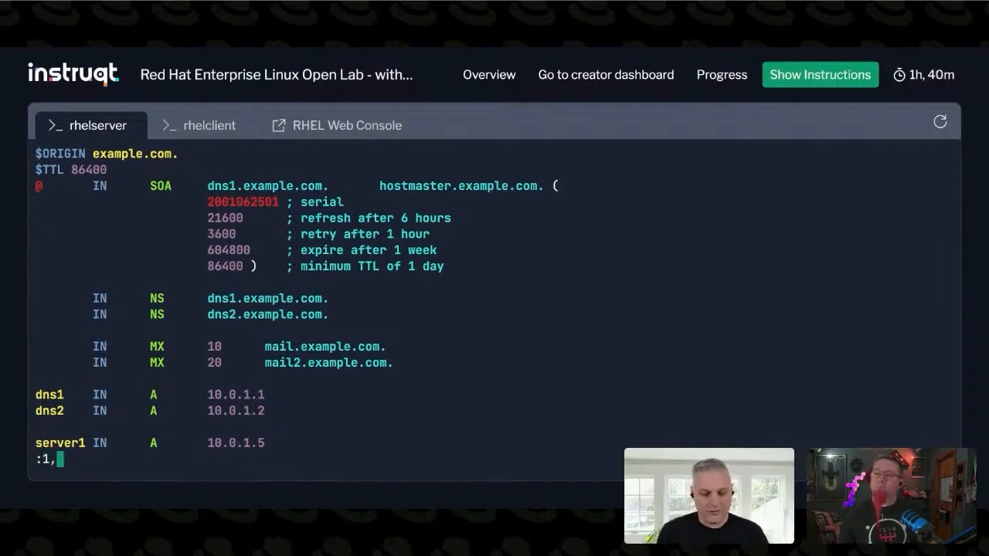
{"action": "type", "text": "$"}
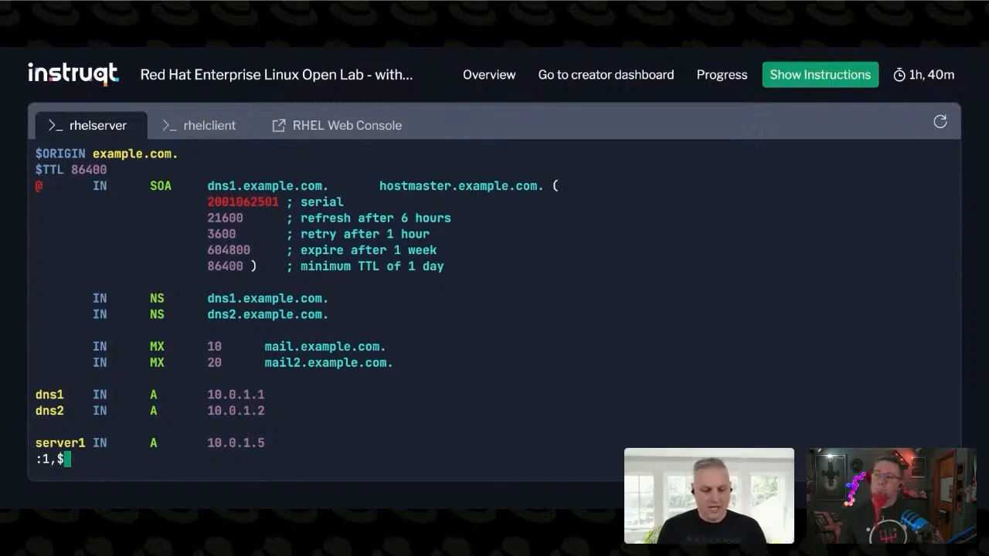
Step: Compose the substitution :1,$s/example.com./scottsdomain.com./g without running it yet
{"action": "type", "text": "s/e"}
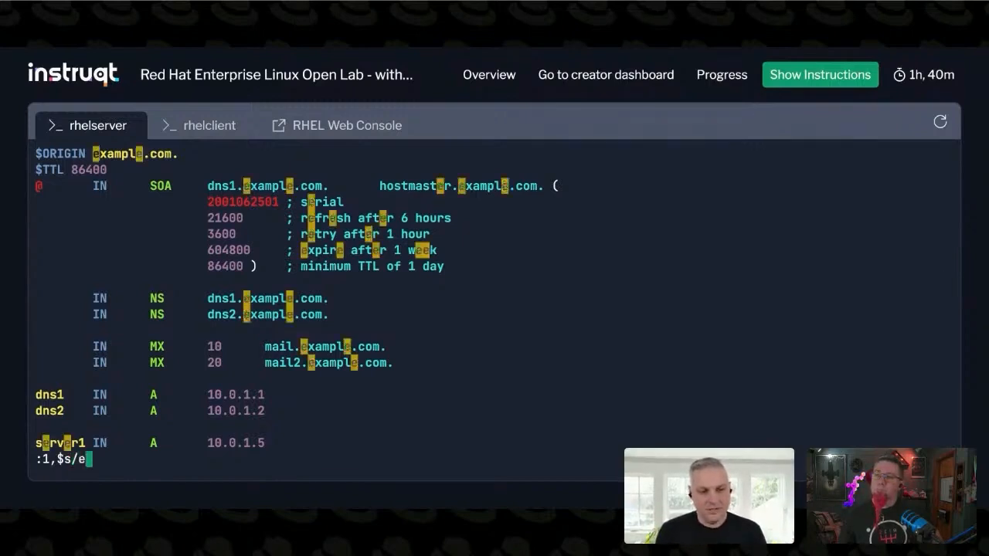
{"action": "type", "text": "xample.com."}
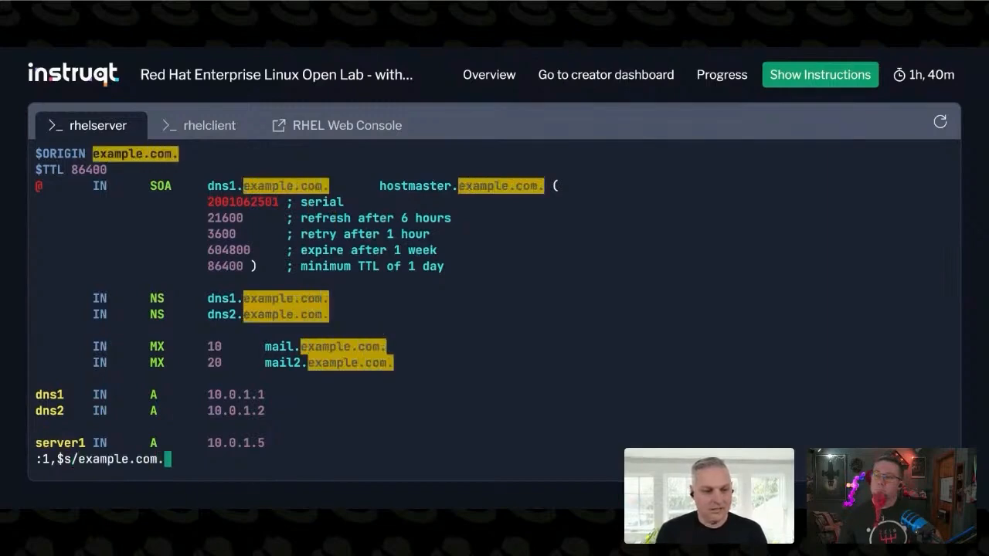
{"action": "type", "text": "/scottsdomain.com./"}
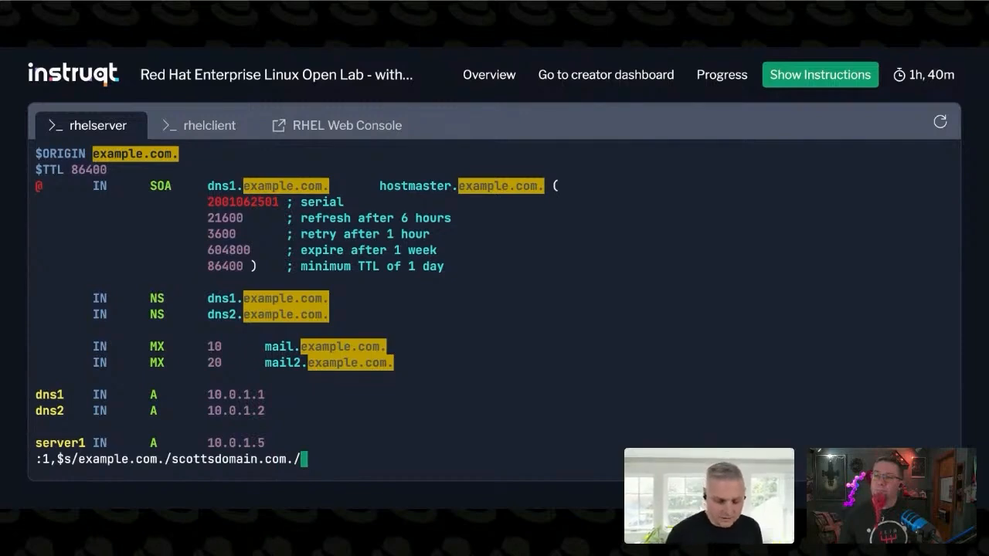
{"action": "type", "text": "g"}
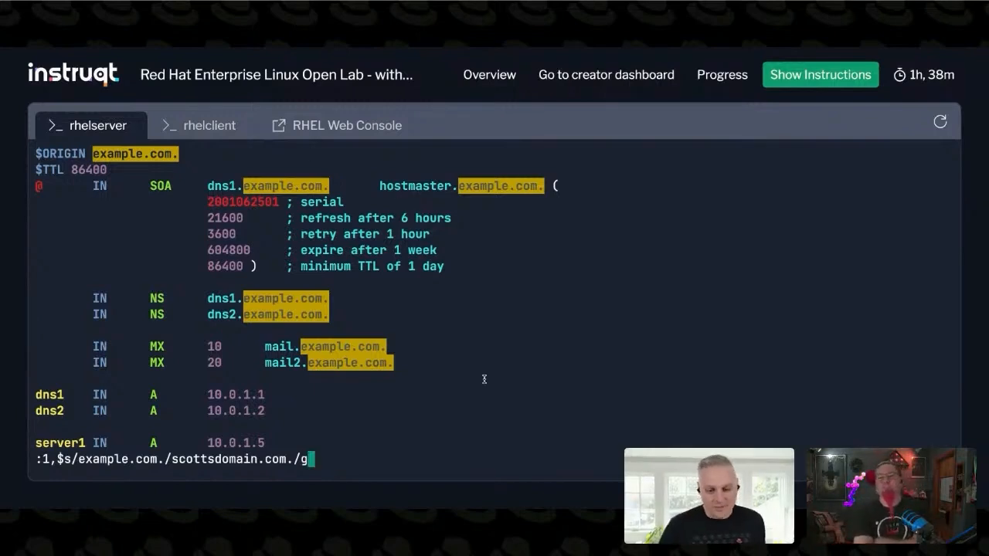
Step: Apply the substitution so every example.com. becomes scottsdomain.com. throughout the file
{"action": "key", "text": "Return"}
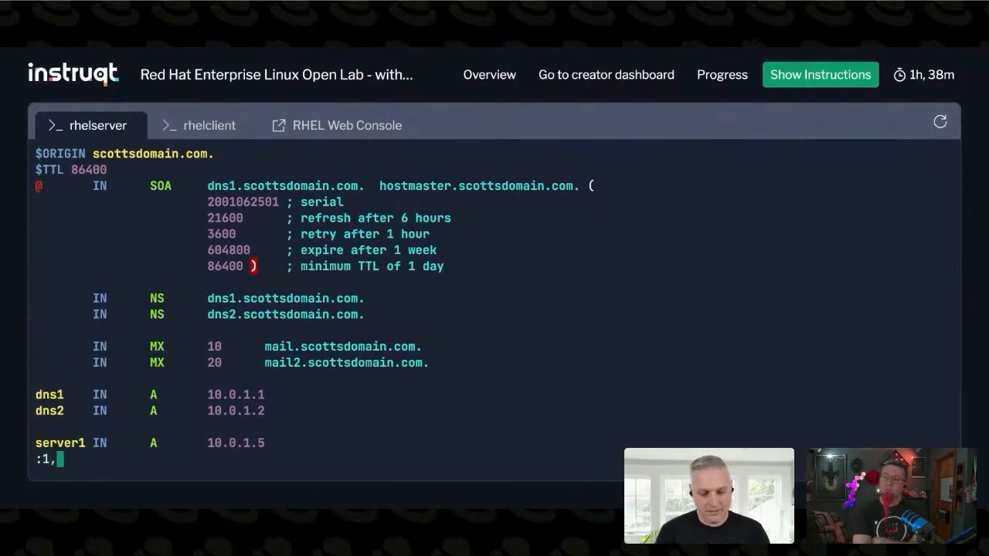
Step: Replace the 10.0. address prefix with 86.32. on all records, then start a reverse 86.32. substitution
{"action": "type", "text": "$s/10.0."}
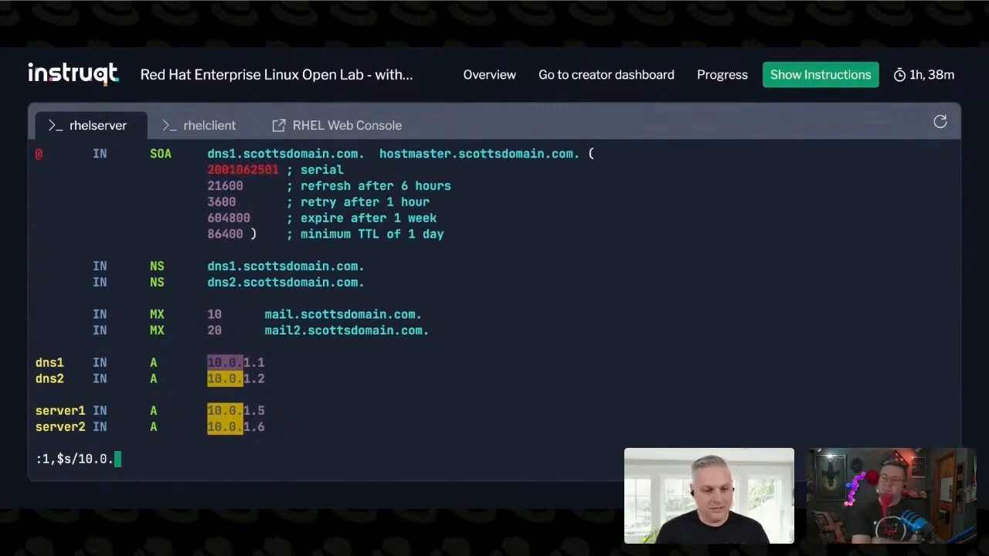
{"action": "type", "text": "86."}
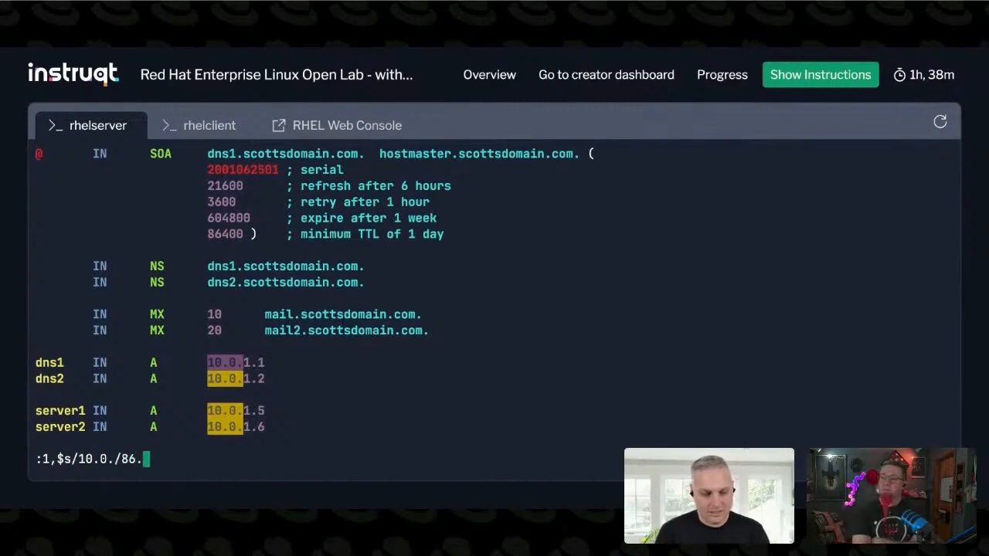
{"action": "key", "text": "Return"}
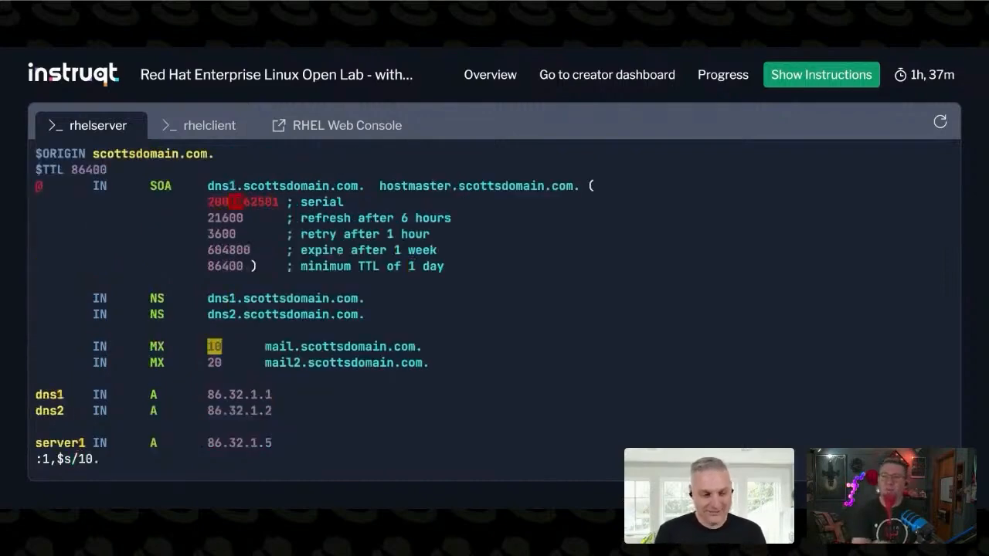
{"action": "type", "text": "86.32./"}
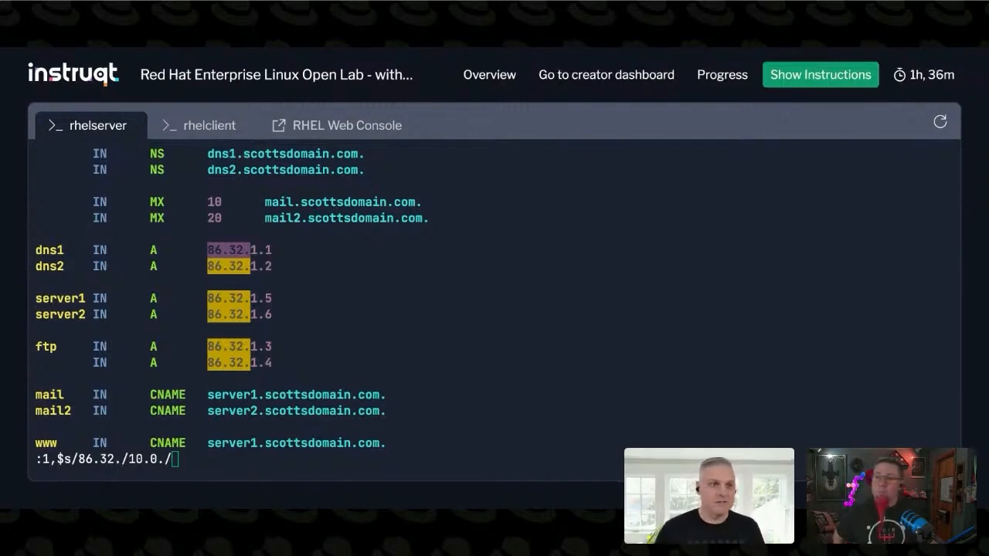
Step: Add a new floof CNAME record line at the end of the zone file
{"action": "key", "text": "Return"}
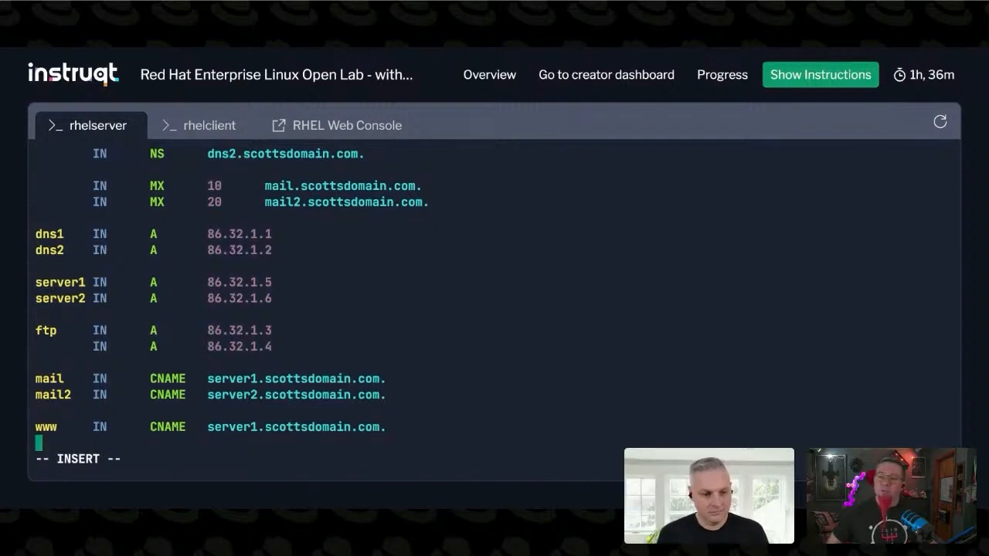
{"action": "type", "text": "floof   IN      CNAME   86f32b.scottsdomain.com."}
{"action": "left_click", "coordinate": [324, 459]}
{"action": "type", "text": ":"}
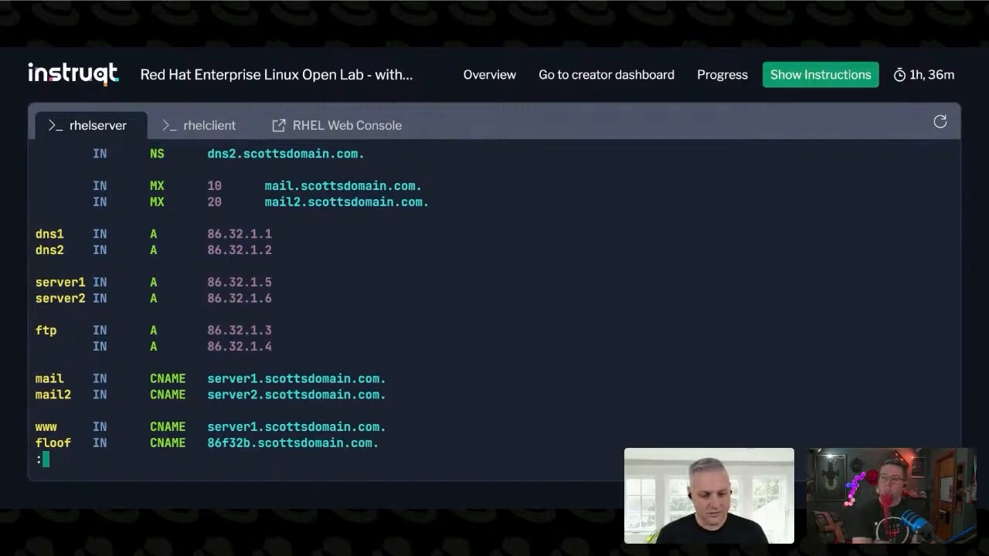
Step: Compose the substitution :1,$s/86.32./10.0./ to change the prefix back, not yet run
{"action": "type", "text": "1,$/"}
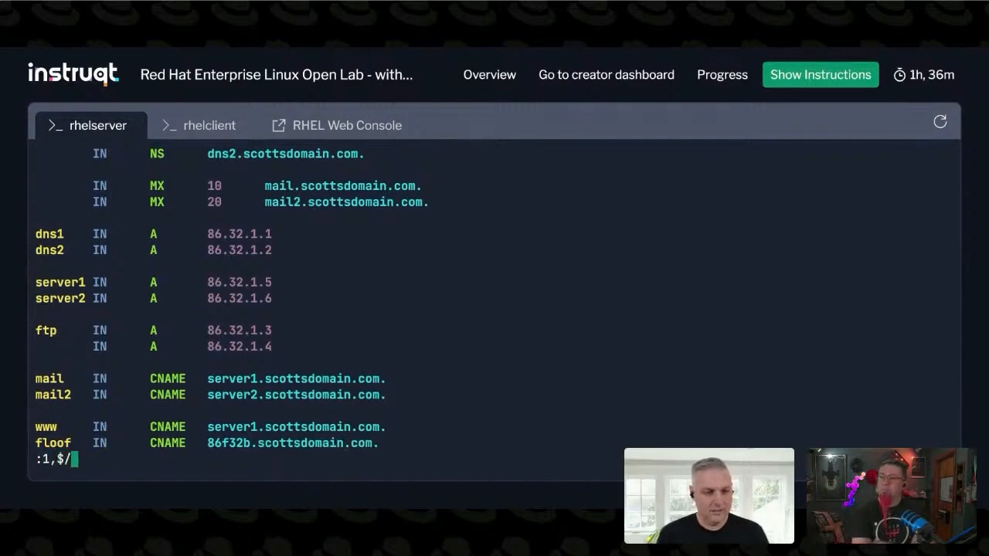
{"action": "type", "text": "s"}
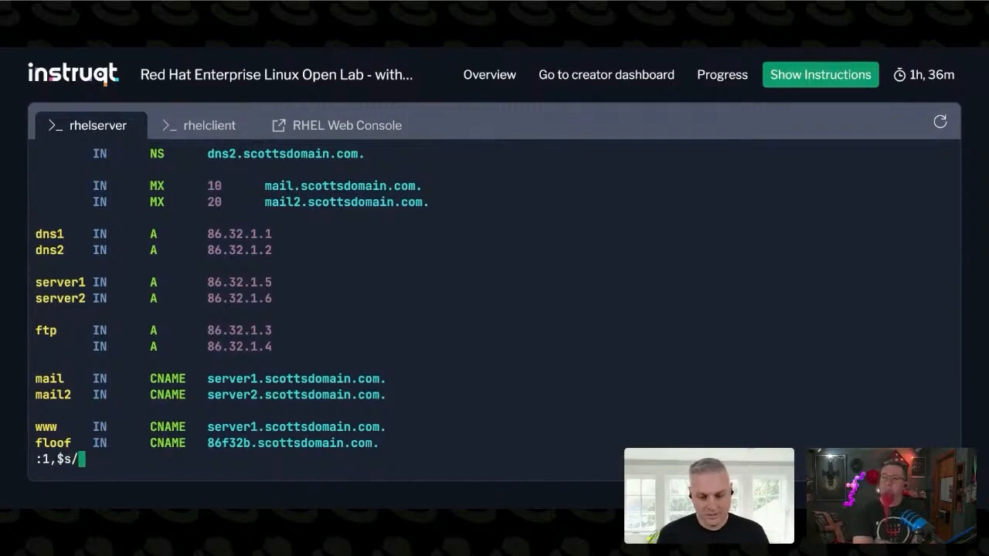
{"action": "type", "text": "86.32."}
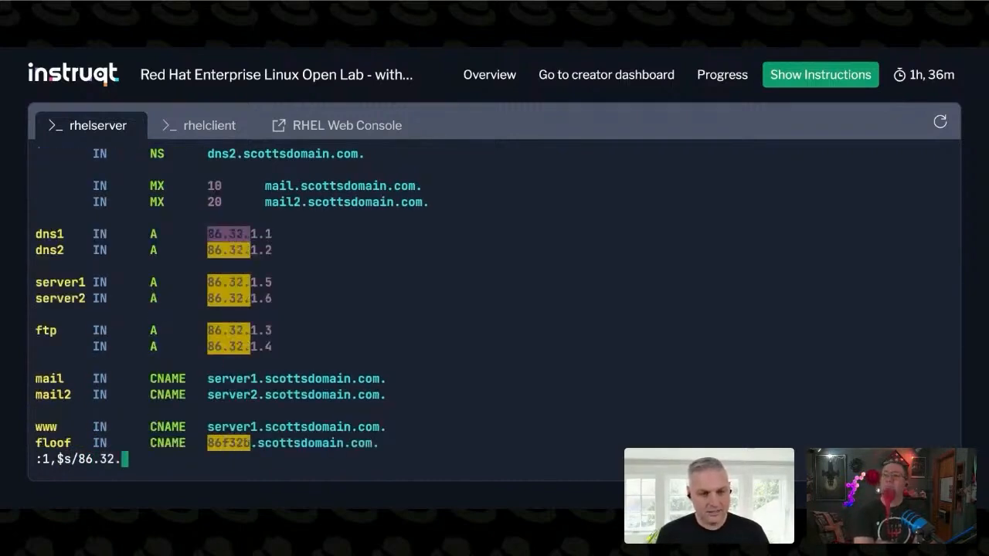
{"action": "type", "text": "/10."}
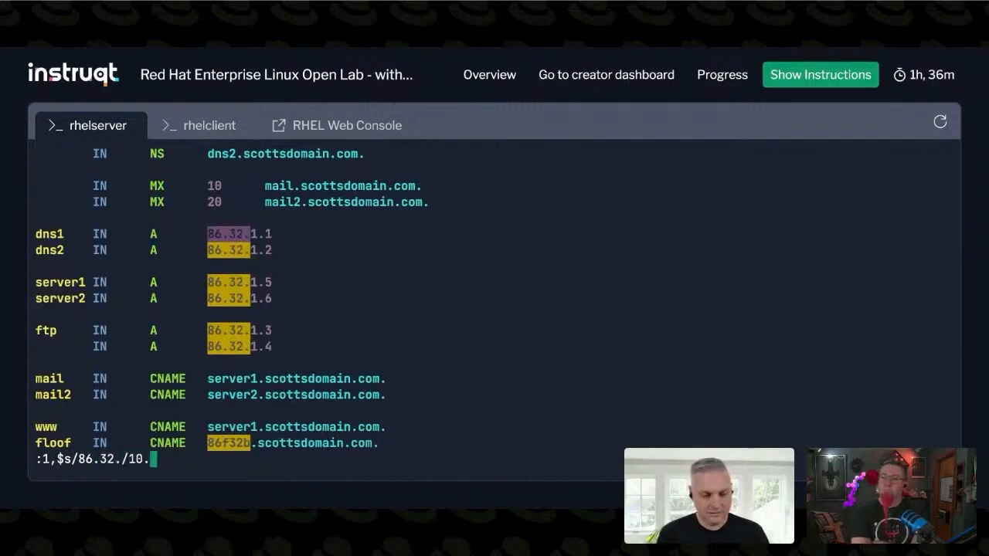
{"action": "type", "text": "0."}
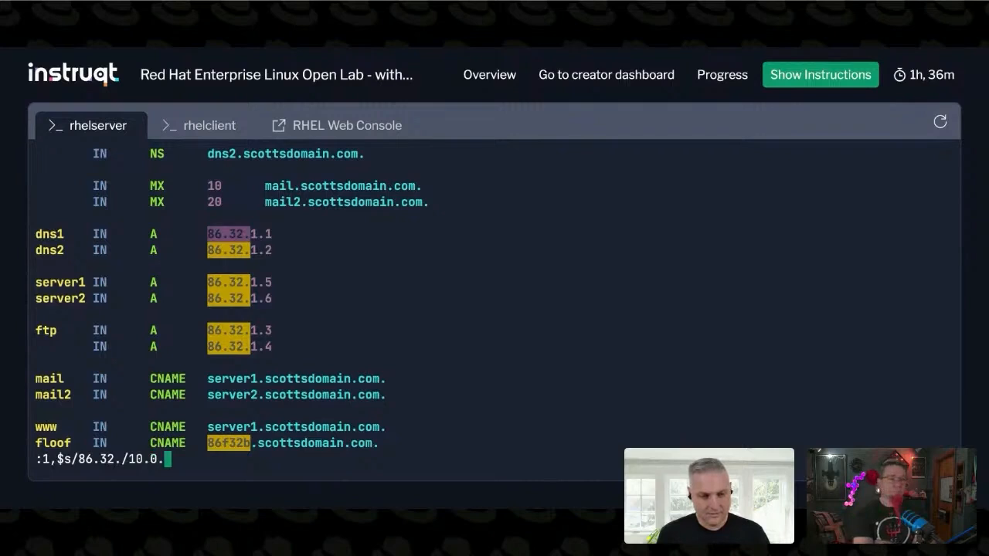
{"action": "type", "text": "/"}
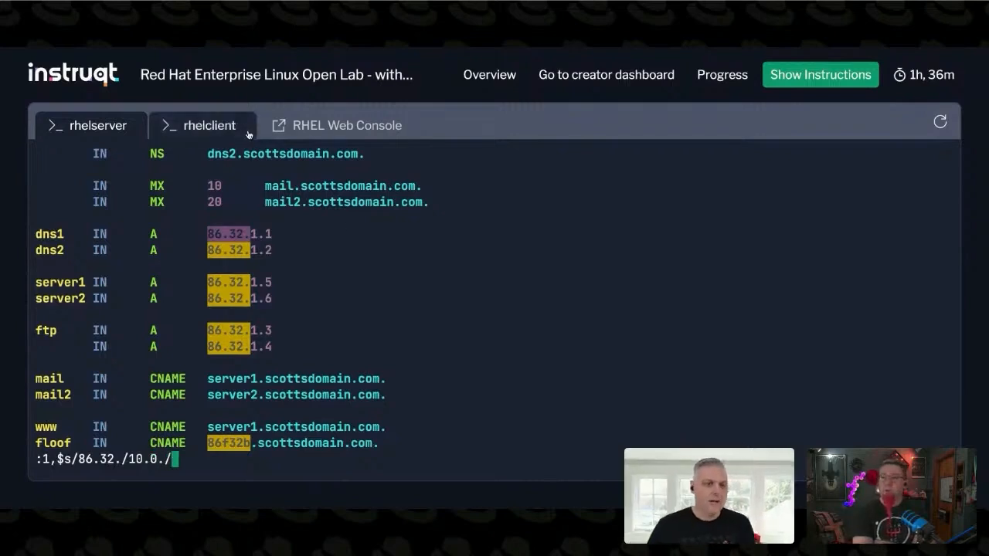